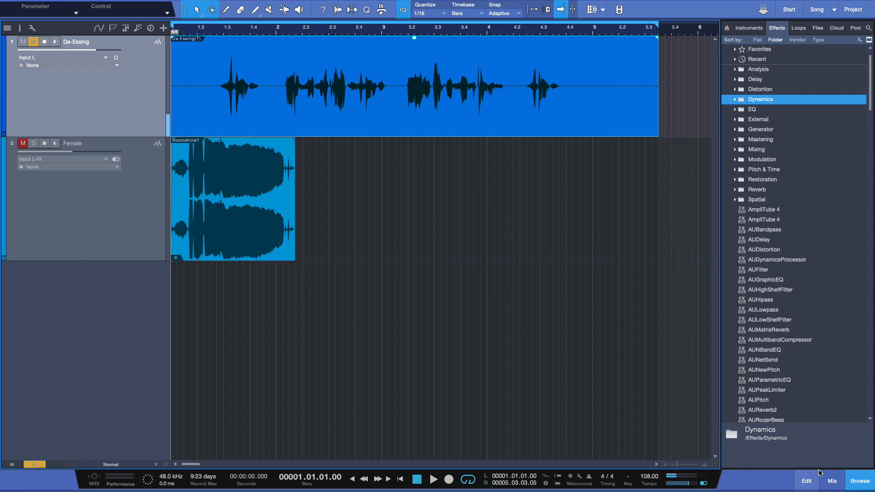
Open the mixer and expand the Dynamics folder in the Effects browser
click(831, 480)
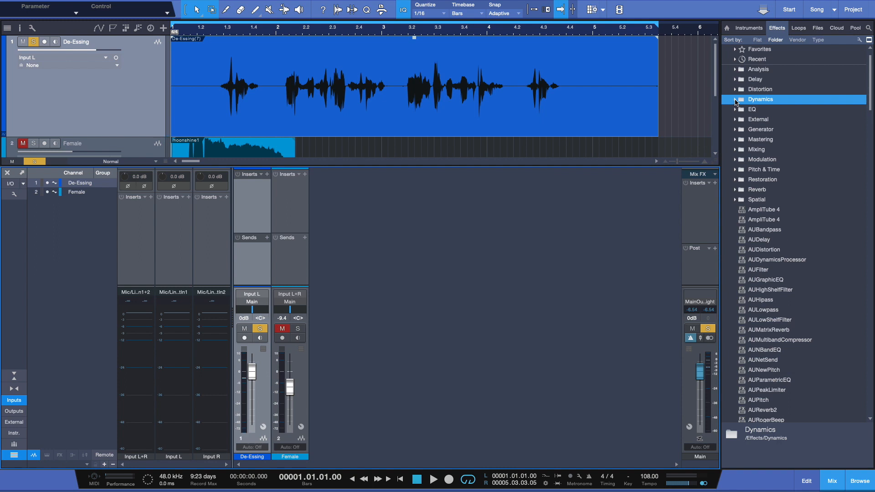
click(736, 100)
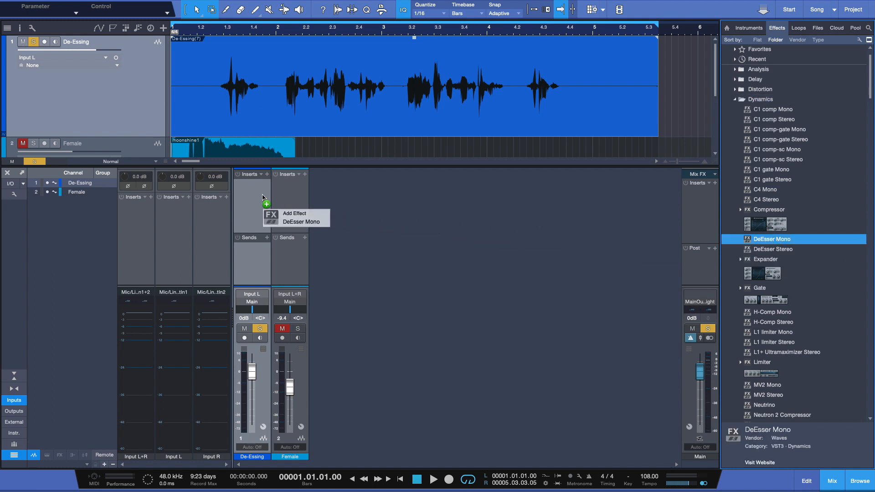
Add DeEsser Mono to the De-Essing channel and lower its threshold during playback
click(297, 221)
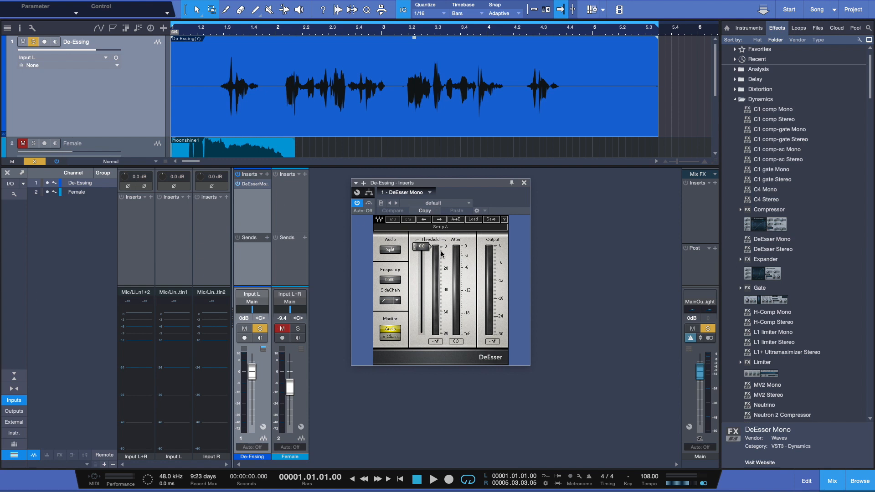
mouse_move(544, 283)
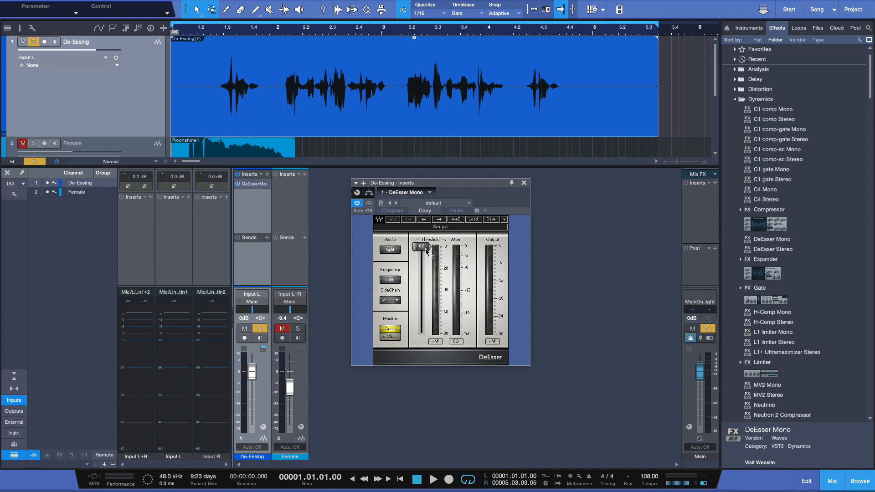
drag(422, 246, 423, 254)
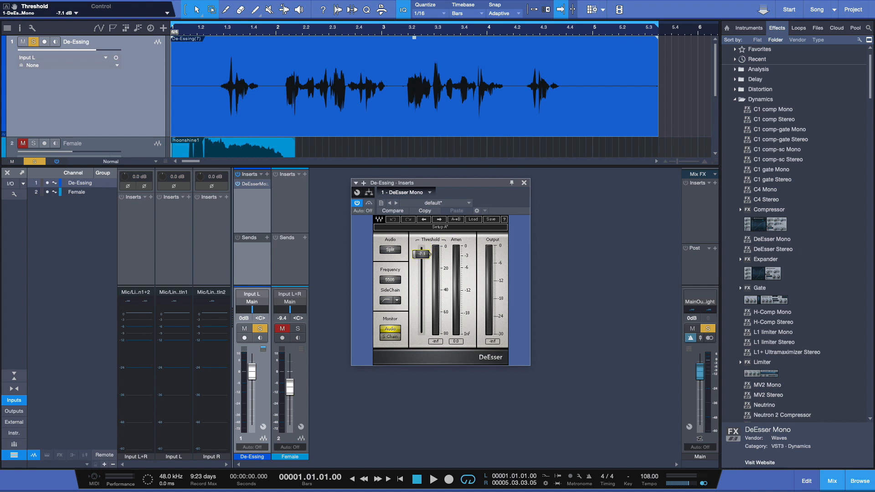
drag(421, 254, 421, 268)
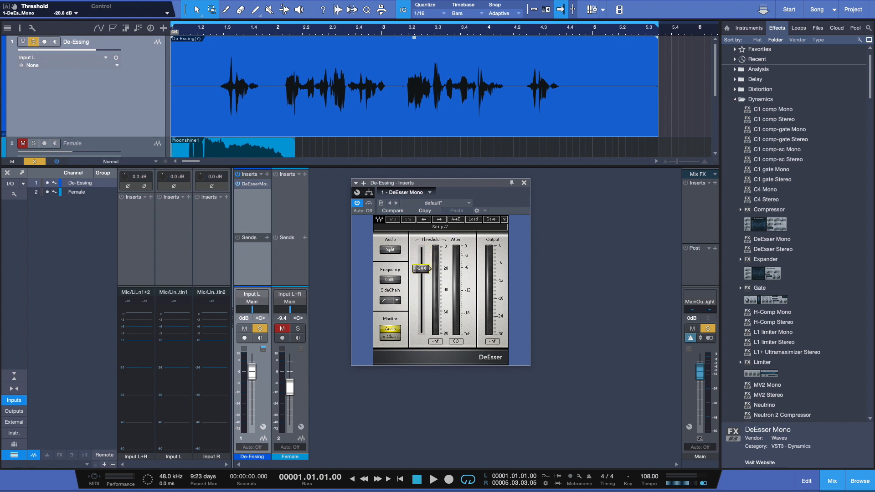
drag(421, 268, 420, 265)
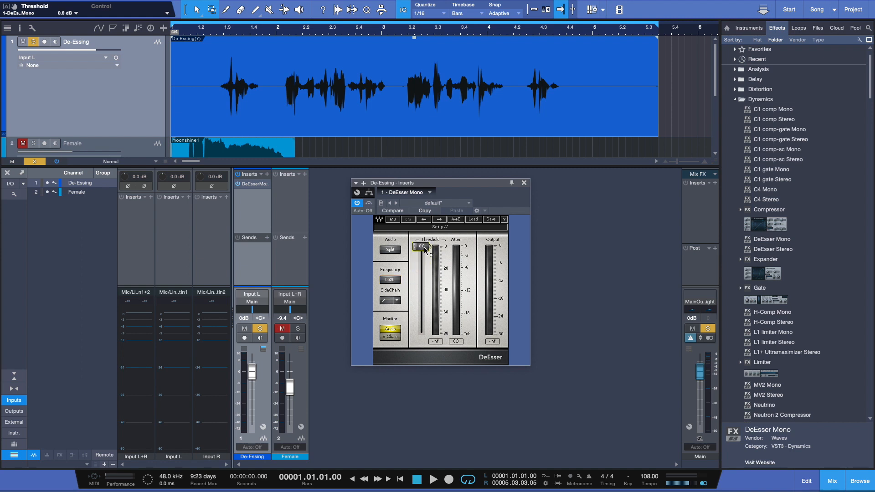
click(434, 479)
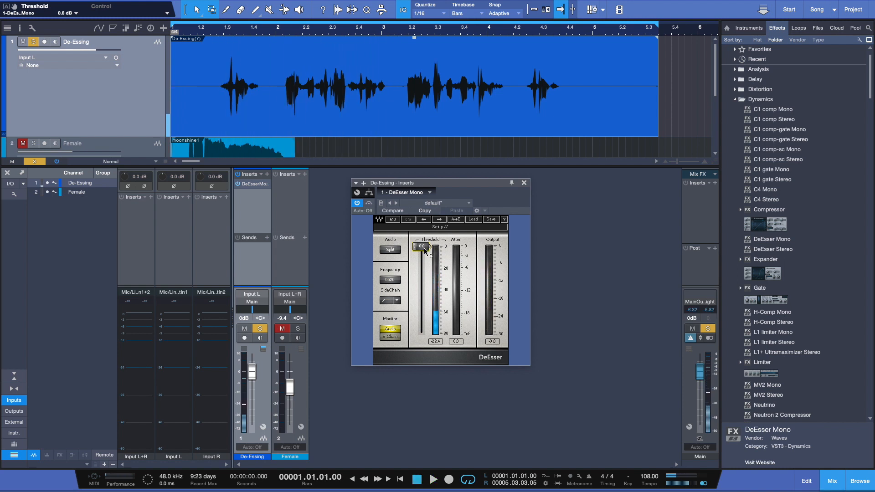
drag(421, 247, 421, 279)
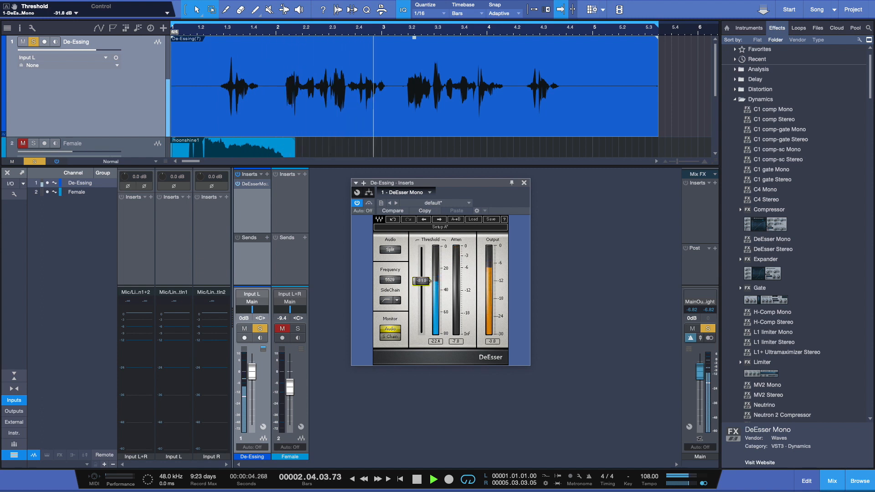
drag(421, 279, 425, 282)
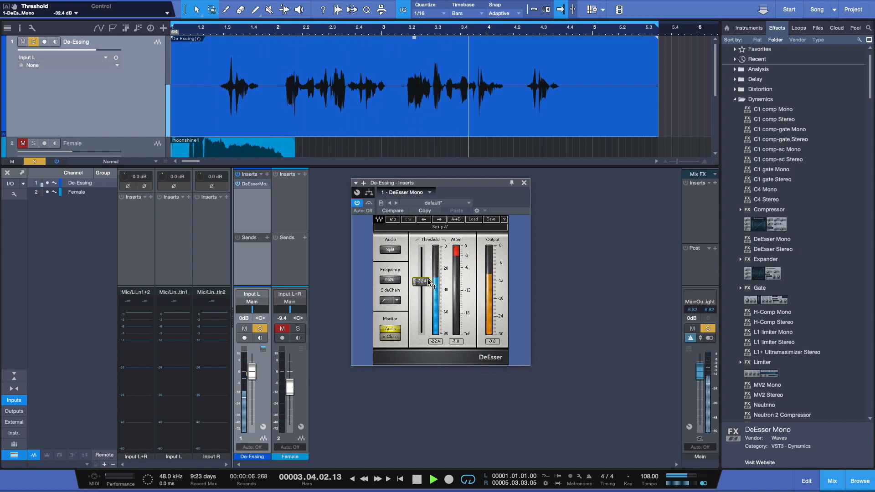
click(433, 479)
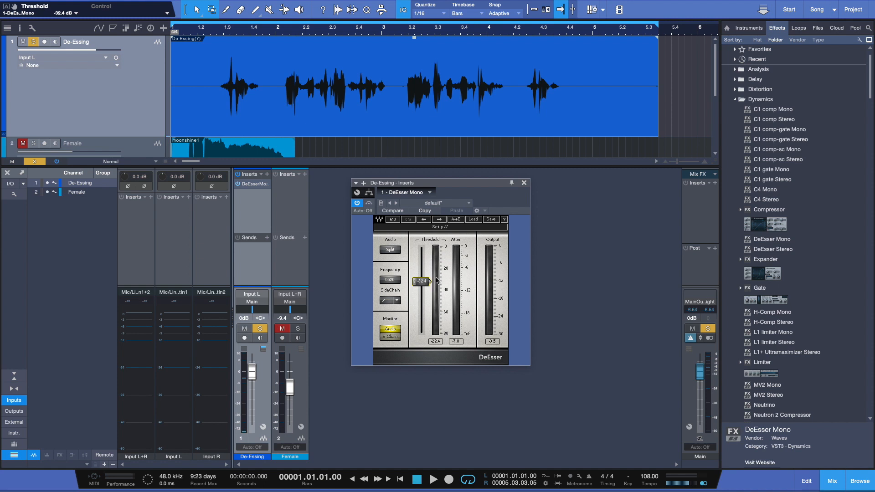
Settle the DeEsser Mono threshold near -28.3 dB, check playback, and close the plugin
drag(421, 280, 421, 314)
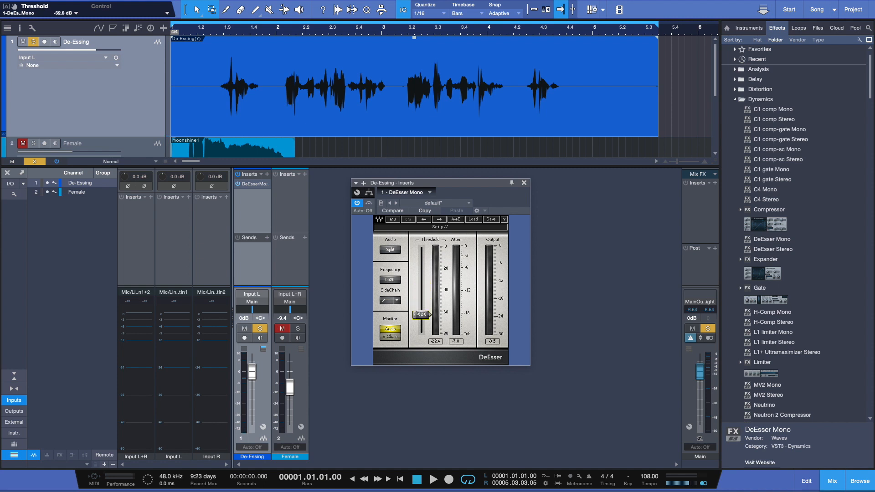
click(282, 28)
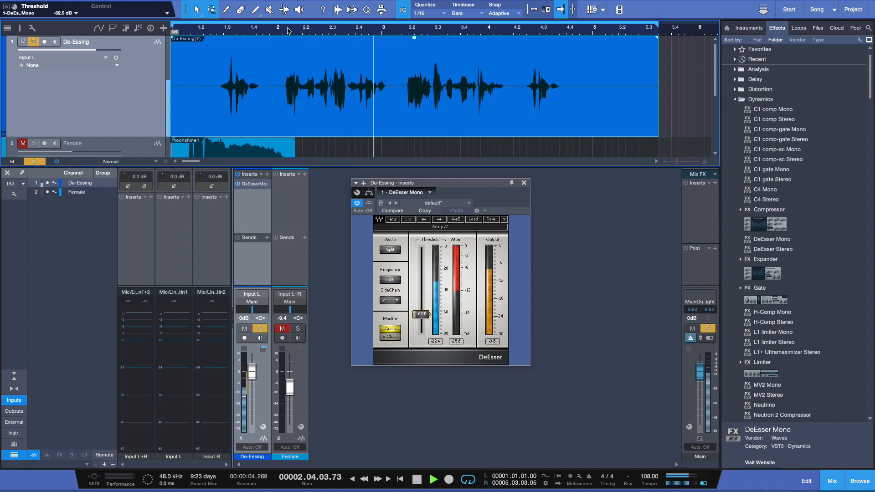
drag(421, 314, 421, 301)
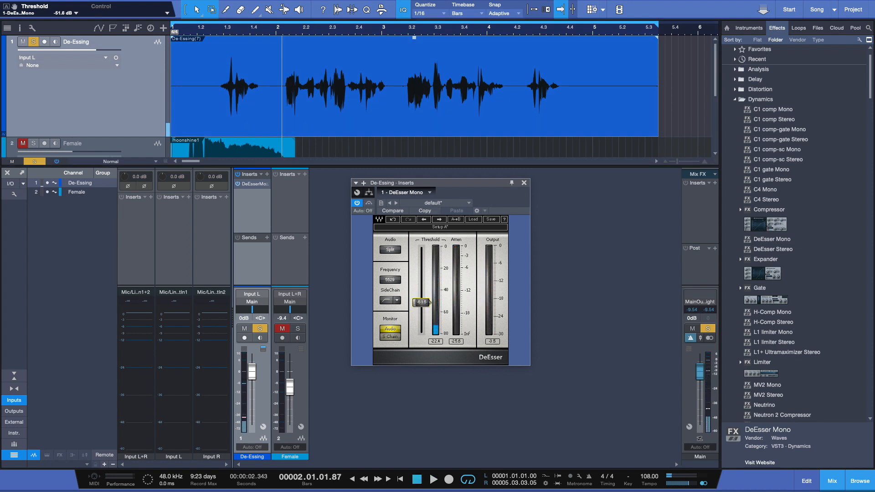
drag(421, 301, 420, 276)
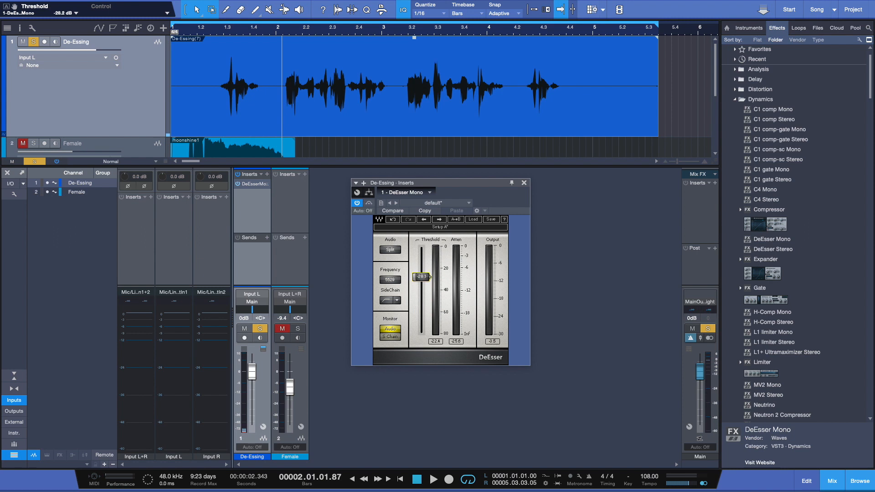
click(434, 479)
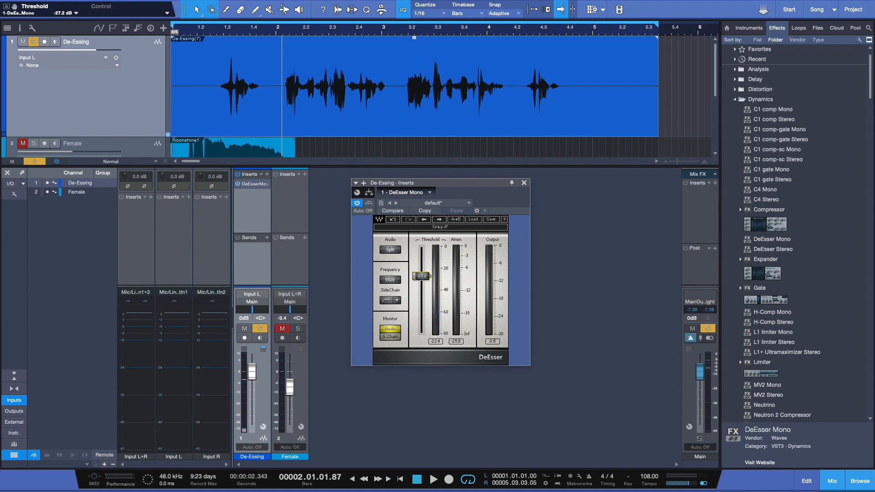
click(435, 479)
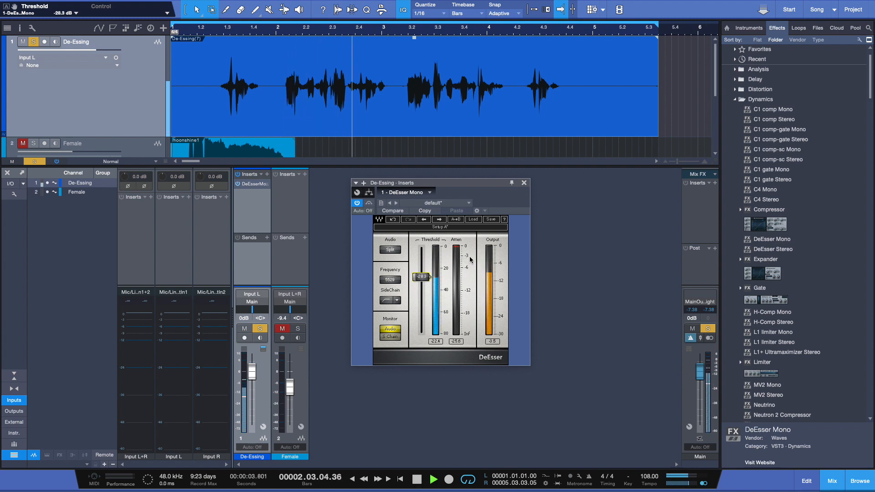
click(434, 479)
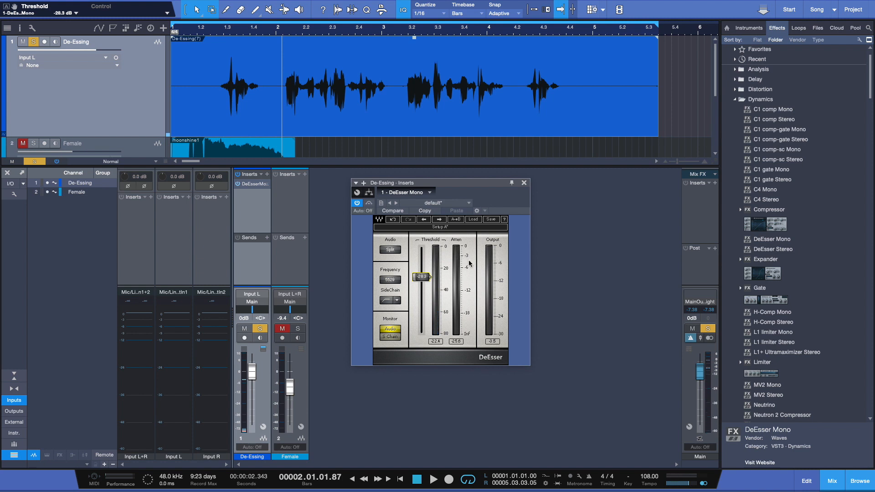
click(524, 182)
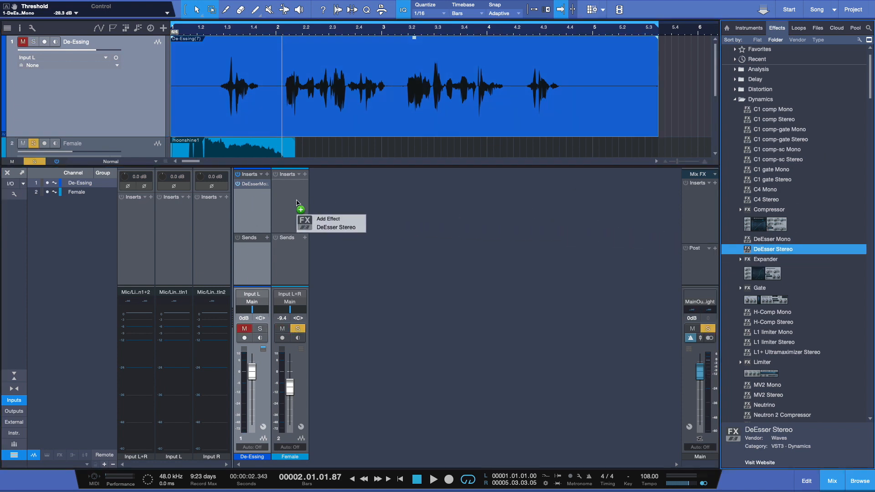
Add DeEsser Stereo to Female and pull its threshold down to about -34 dB
click(335, 227)
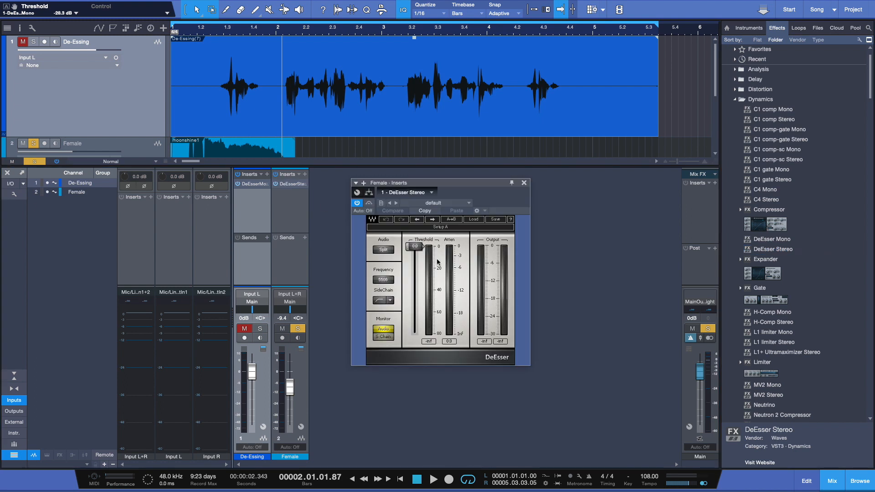
mouse_move(346, 234)
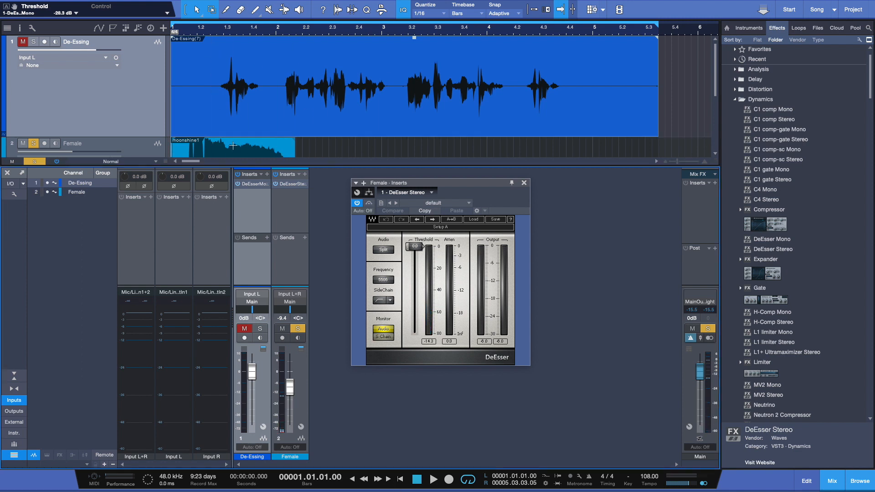
click(433, 479)
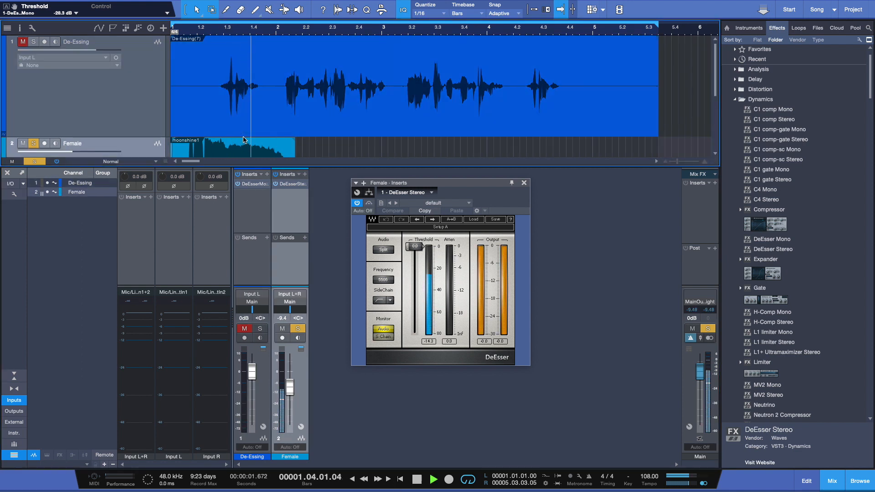
click(416, 479)
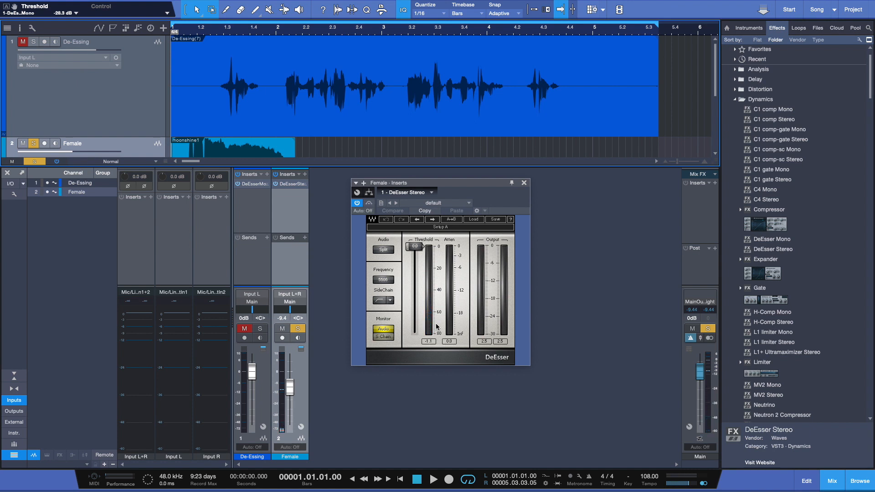
drag(415, 247, 415, 264)
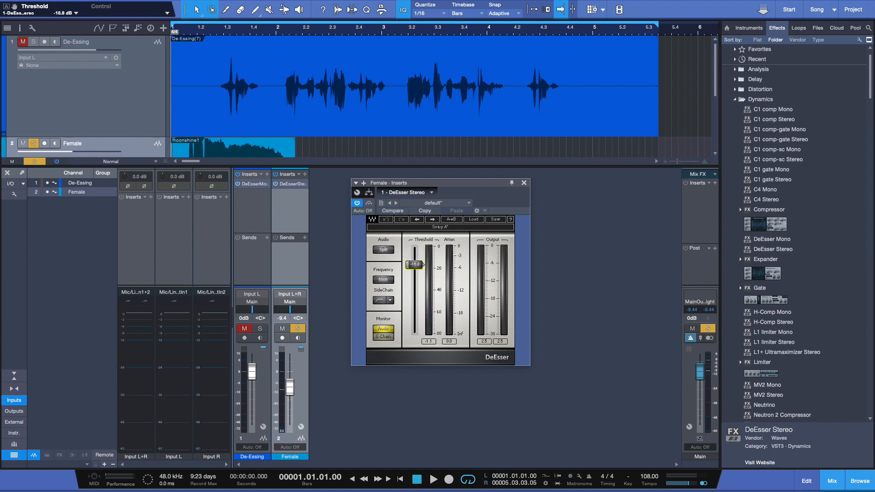
drag(415, 264, 415, 309)
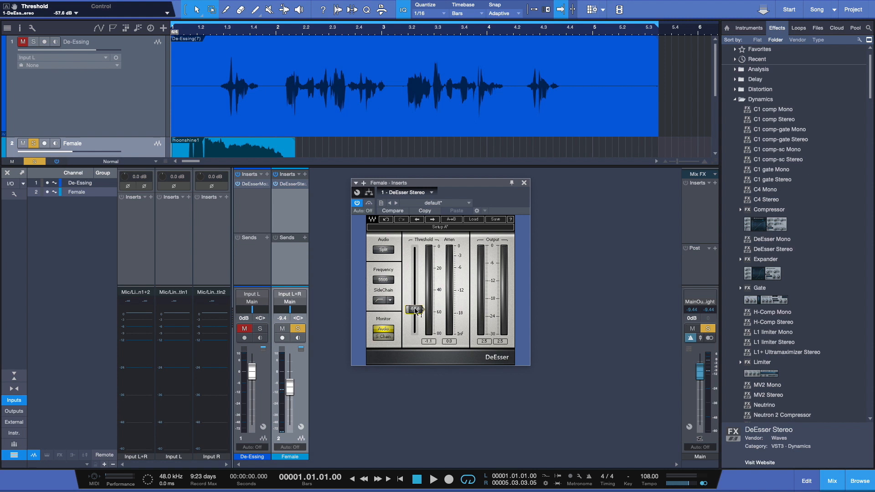
drag(416, 309, 415, 303)
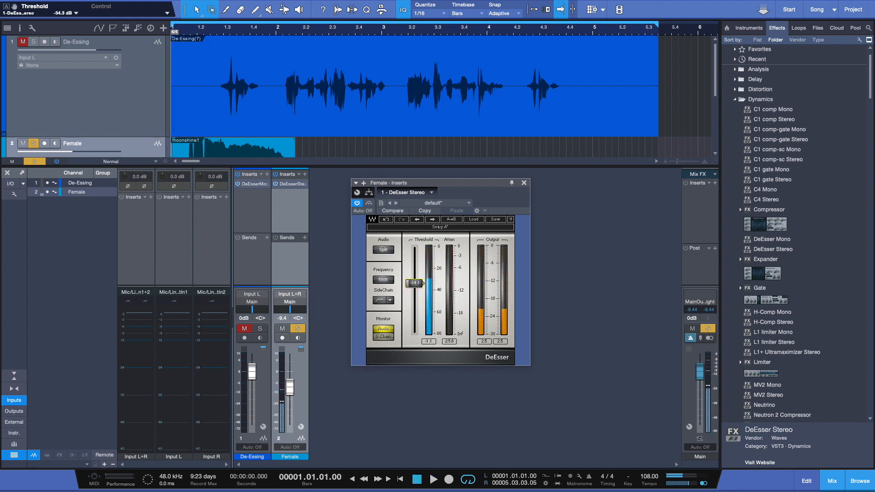
Raise the Female de-esser threshold to about -11 dB and play back
drag(414, 283, 415, 279)
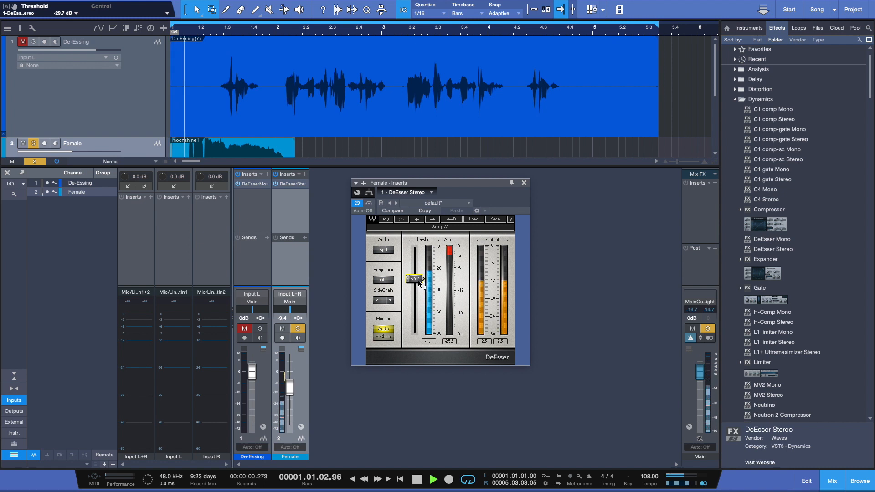
drag(416, 278, 416, 261)
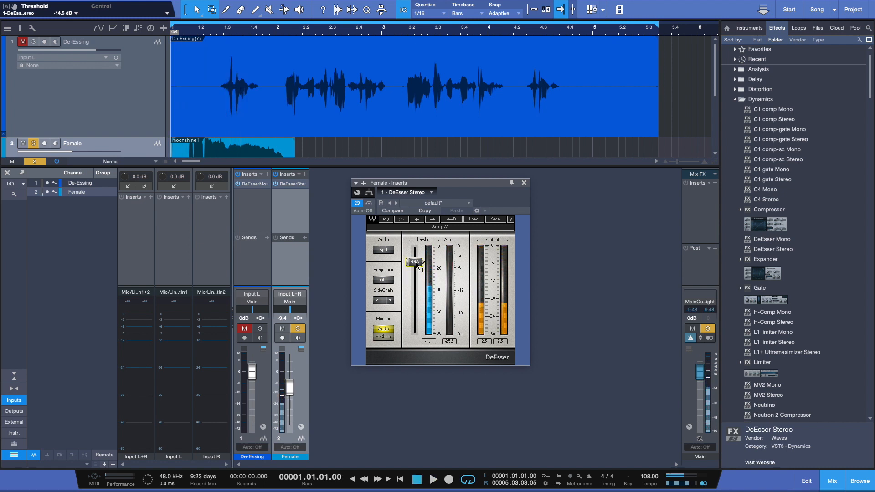
drag(415, 263, 415, 258)
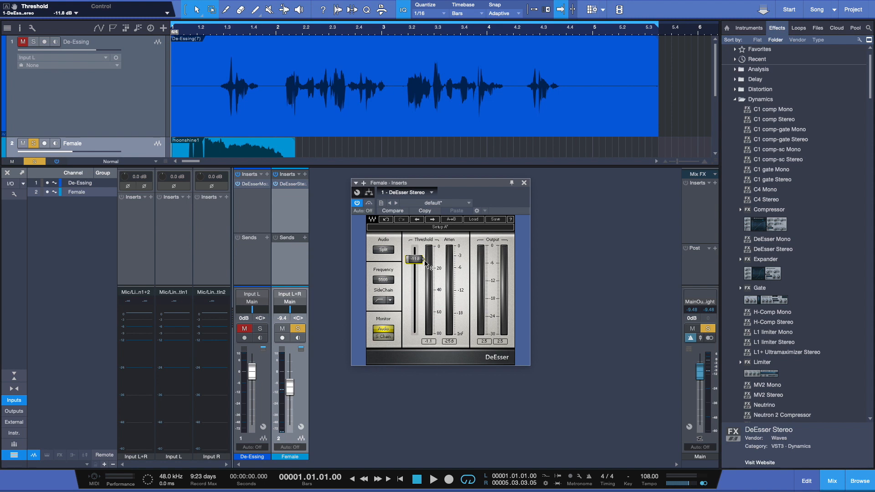
drag(415, 259, 415, 257)
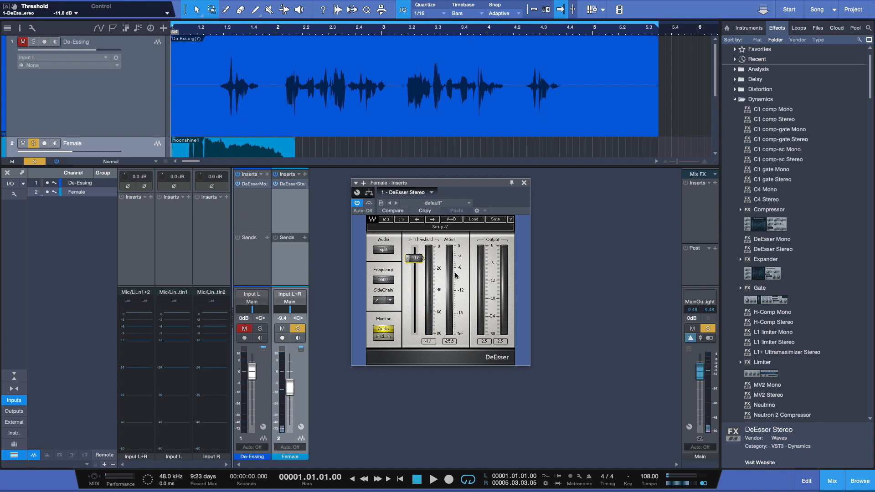
click(434, 479)
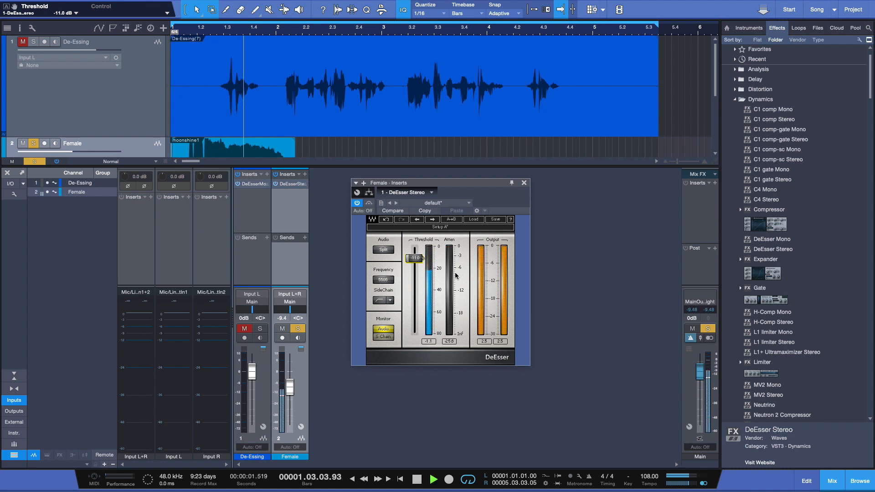
Close the DeEsser Stereo window
click(524, 182)
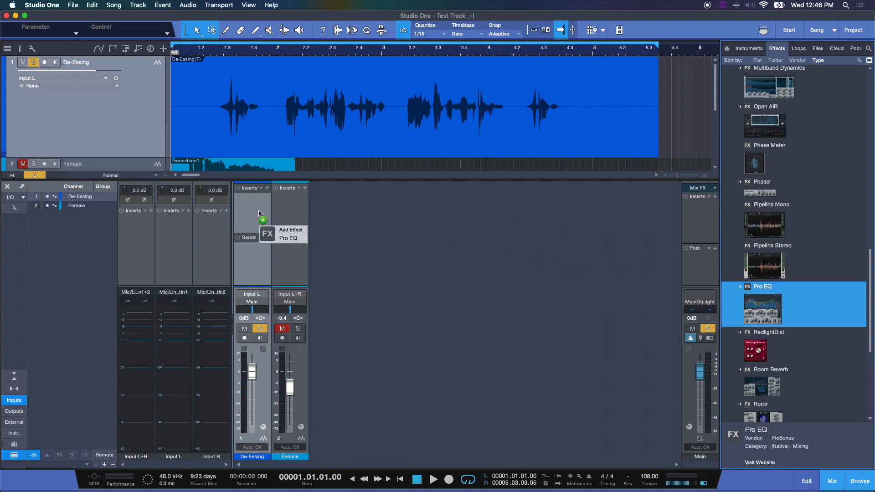
Insert Pro EQ on De-Essing and sweep a narrow ~18 dB high-mid boost to 5.06 kHz
click(289, 238)
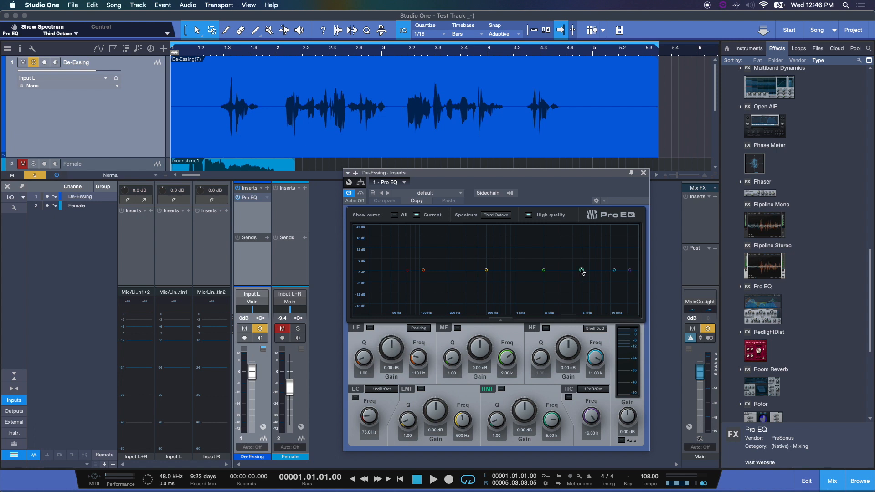
drag(582, 271, 580, 249)
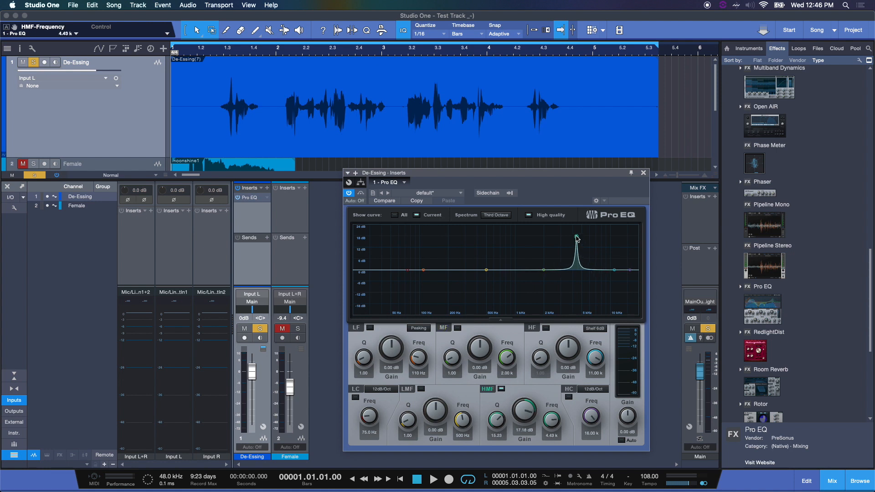
drag(577, 236, 569, 235)
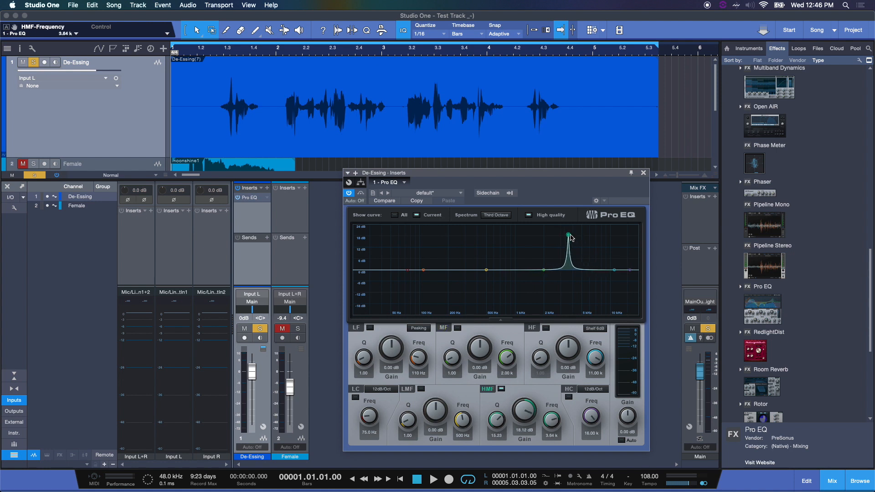
drag(568, 235, 568, 238)
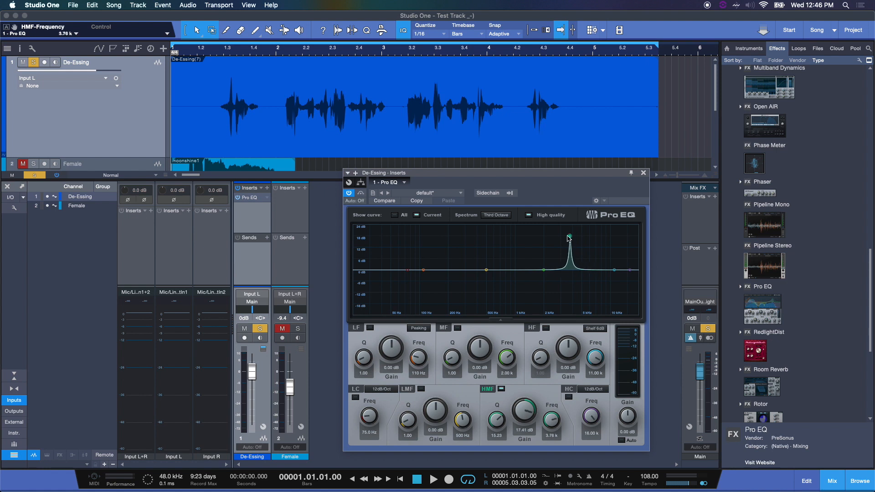
drag(569, 237, 582, 237)
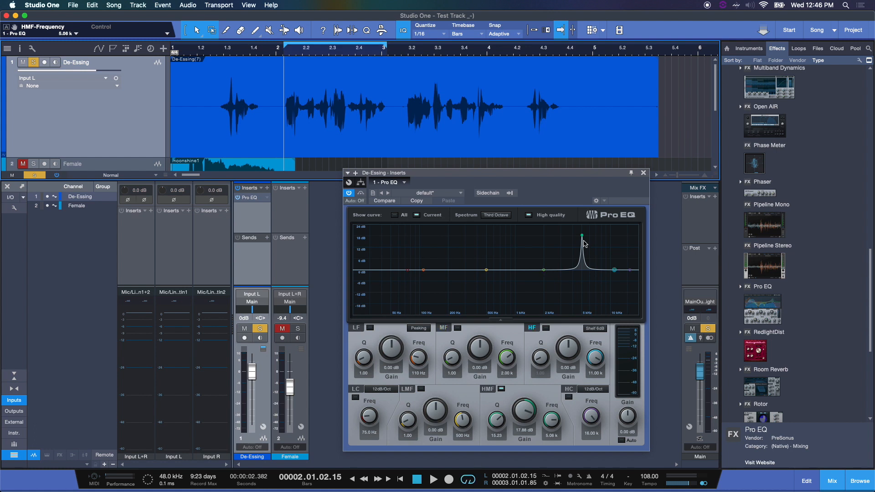
Move the HMF band to 6.51 kHz, cut it -21.36 dB, and compare with bypass
click(434, 479)
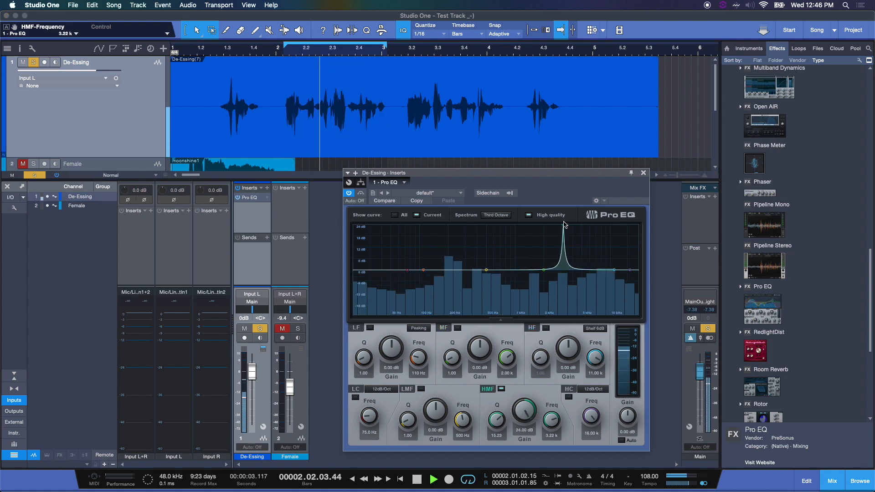
drag(563, 229, 586, 228)
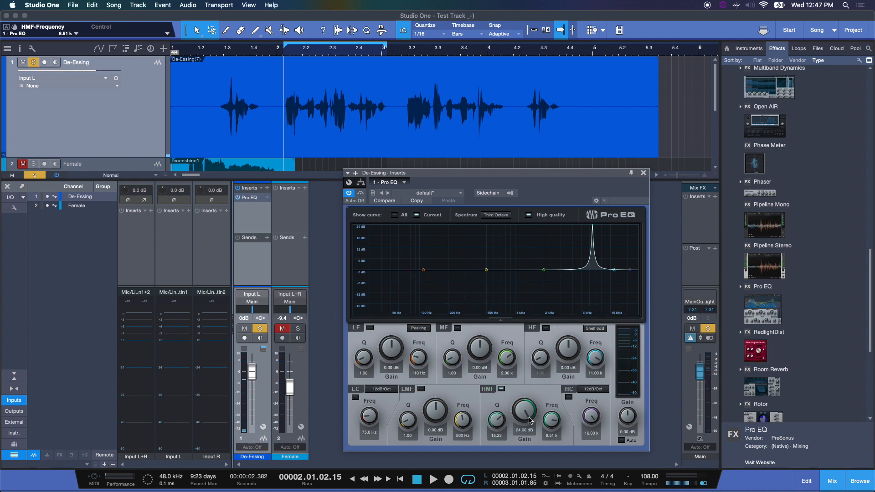
drag(524, 415, 527, 421)
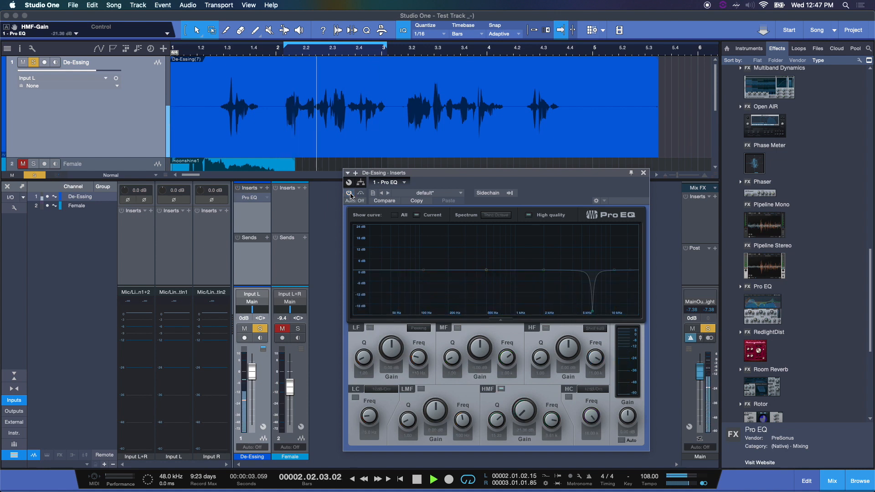
click(348, 193)
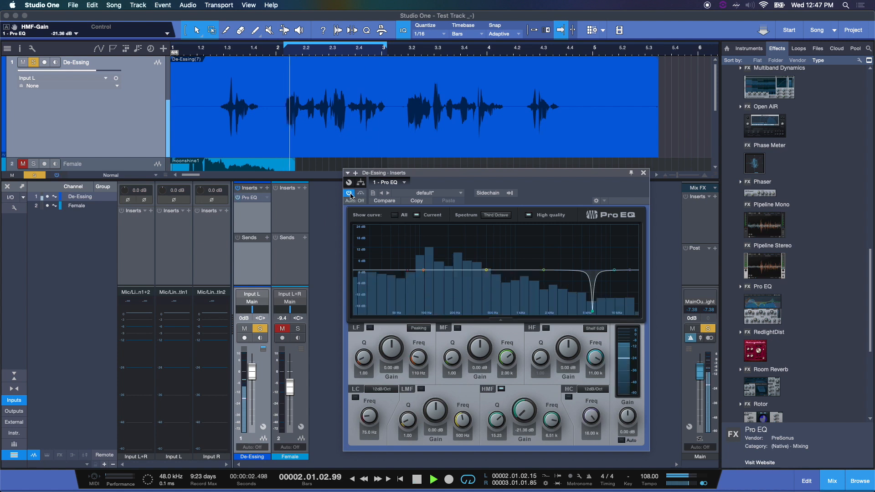